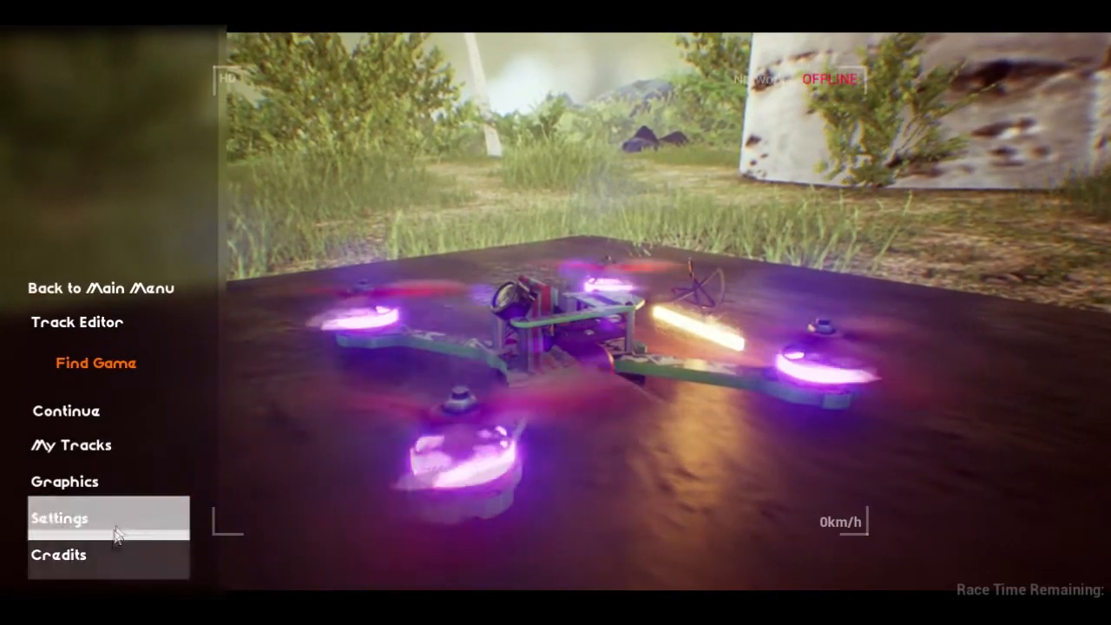
- Open Settings from the pause menu to reach the Assign Sticks axis table
{"action": "left_click", "coordinate": [59, 517]}
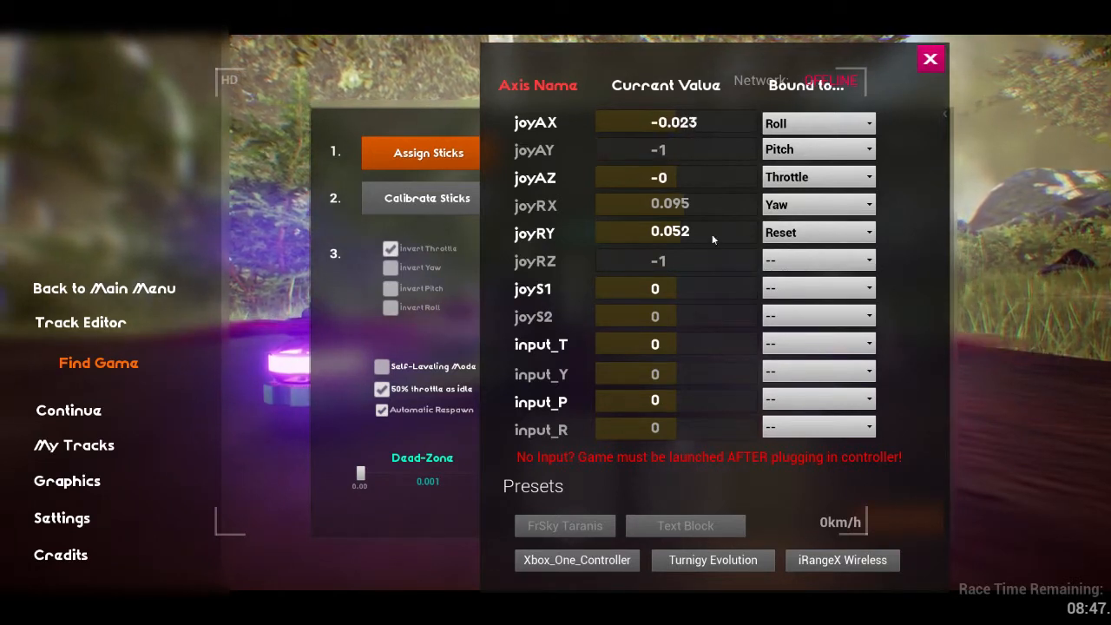
- Bind joyAY to Throttle and joyAX to Yaw, then close Assign Sticks
{"action": "left_click", "coordinate": [816, 149]}
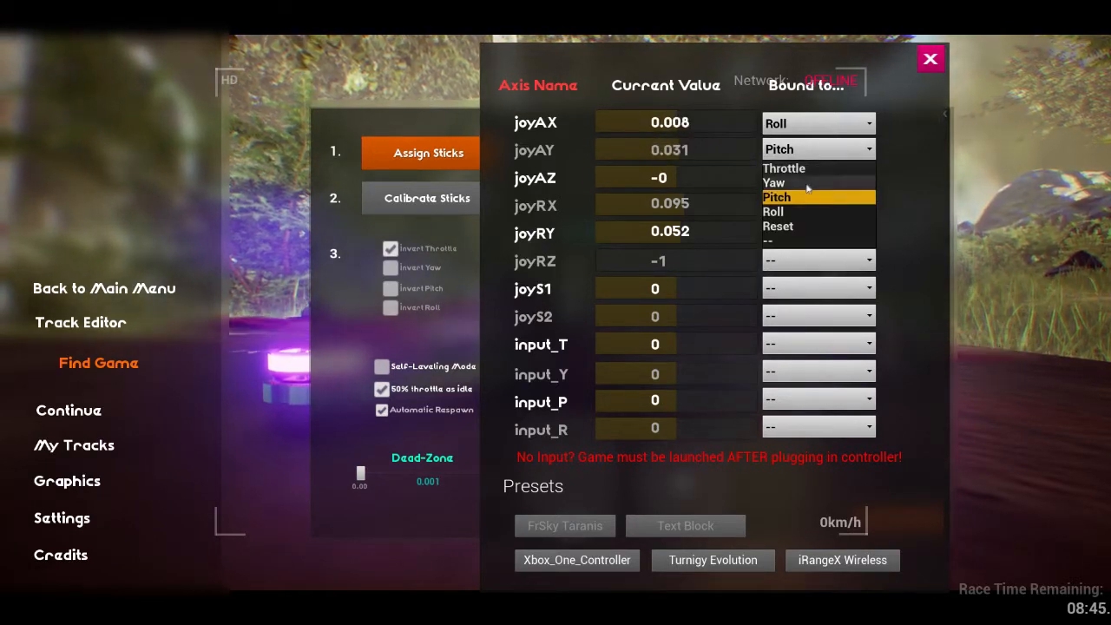
{"action": "left_click", "coordinate": [783, 168]}
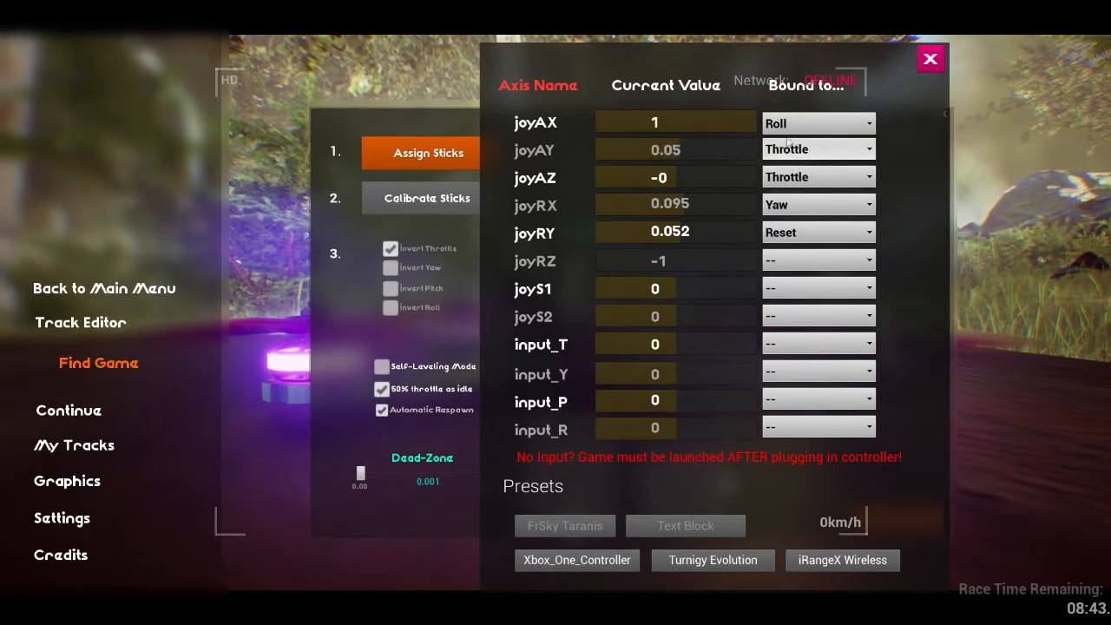
{"action": "left_click", "coordinate": [816, 122]}
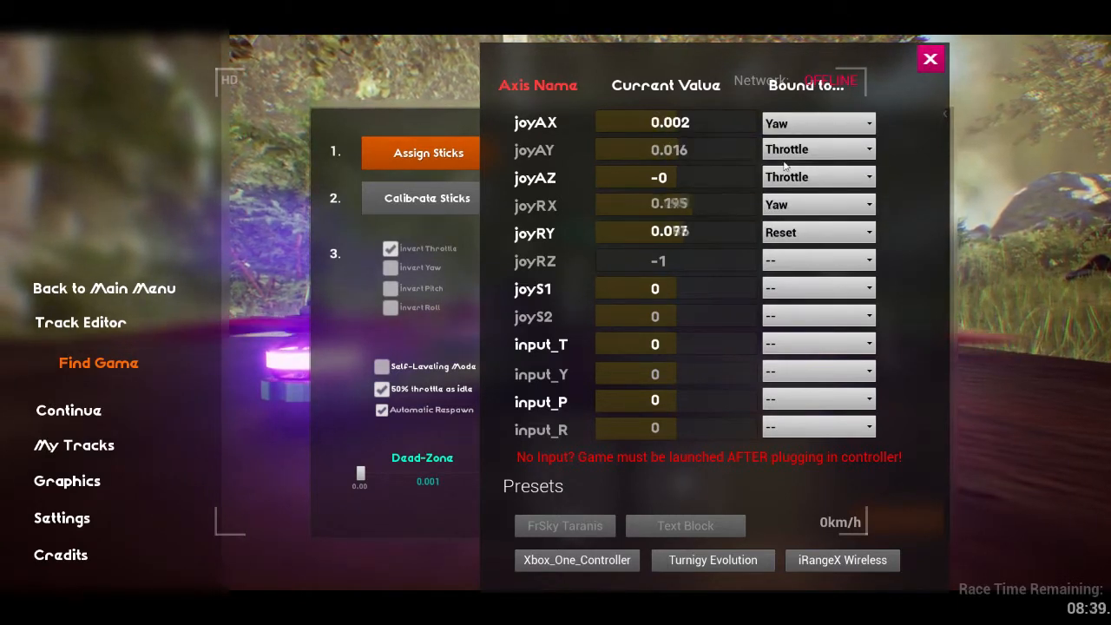
{"action": "left_click", "coordinate": [816, 231]}
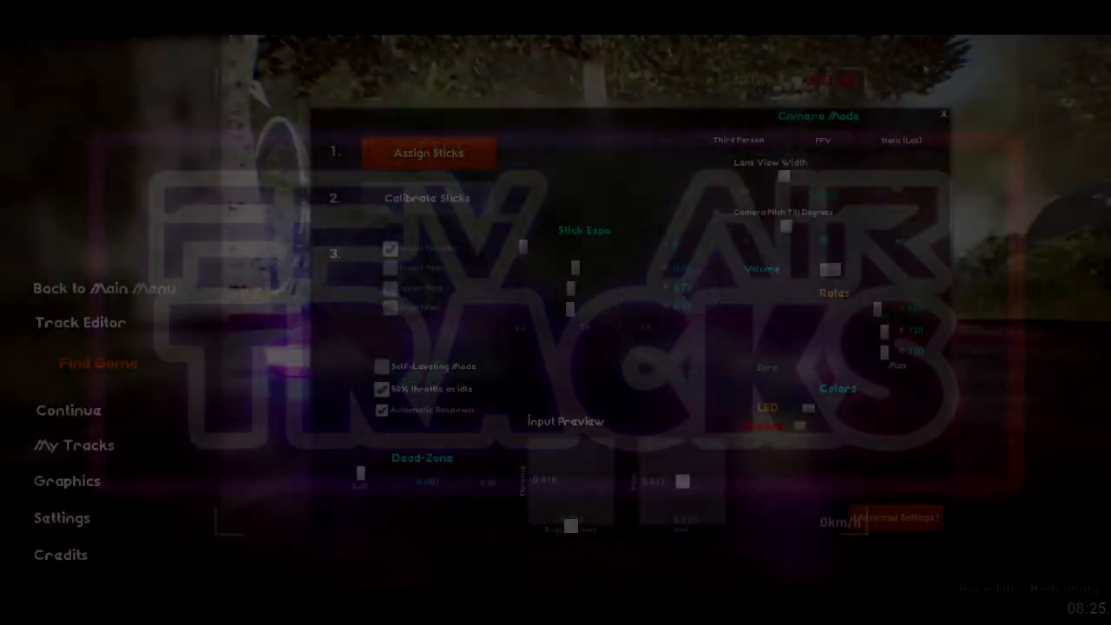
- Calibrate both sticks to full reach and turn off 50% throttle as idle
{"action": "left_click", "coordinate": [427, 198]}
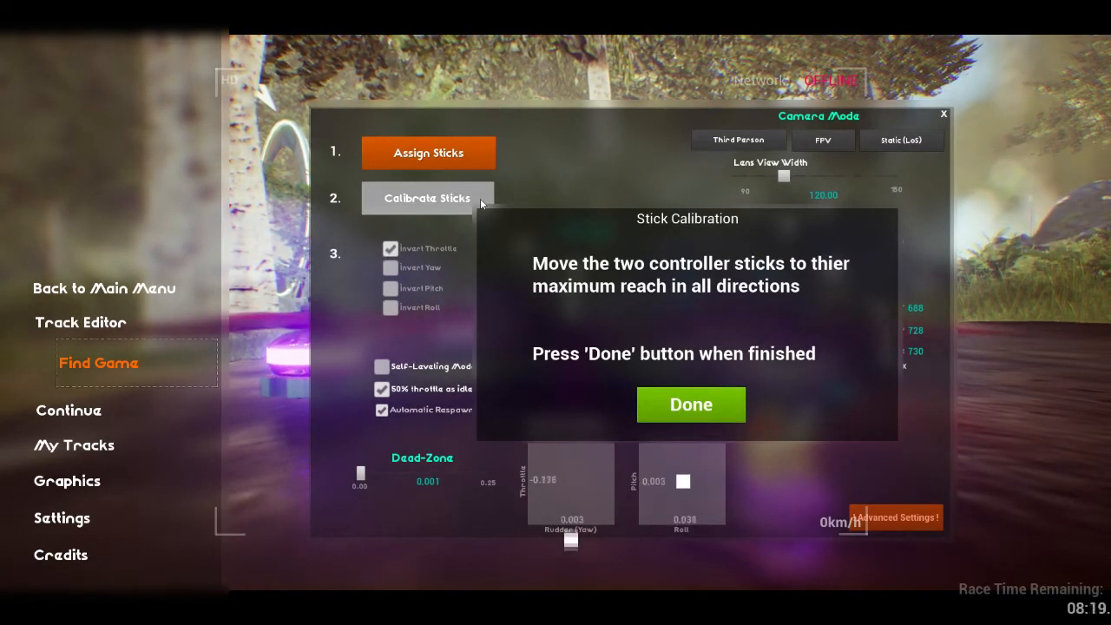
{"action": "left_click", "coordinate": [690, 403]}
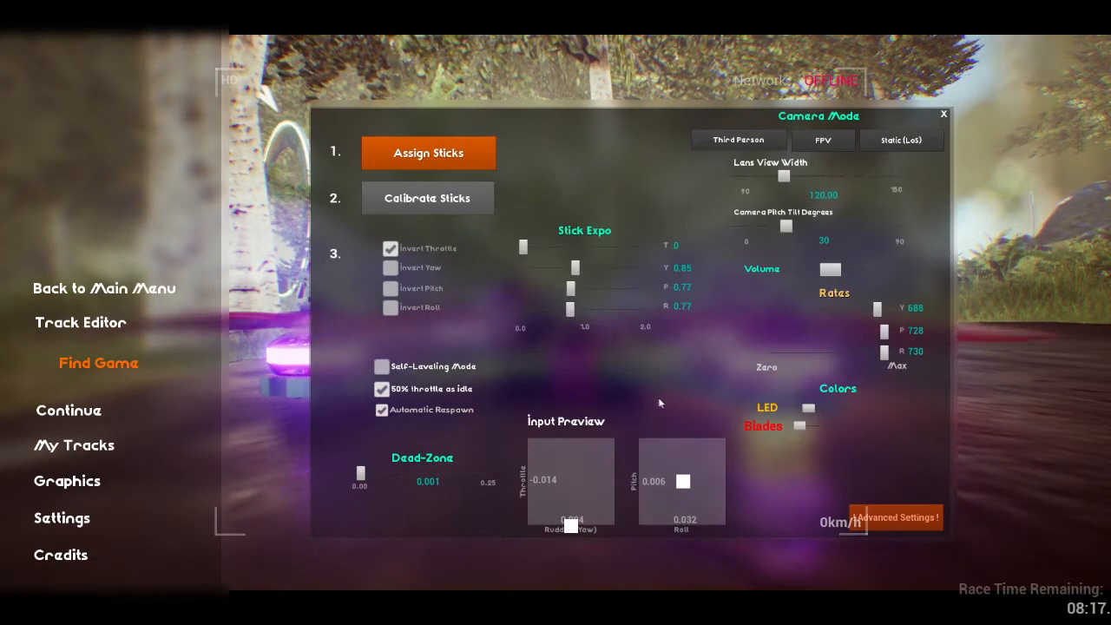
{"action": "left_click", "coordinate": [381, 389]}
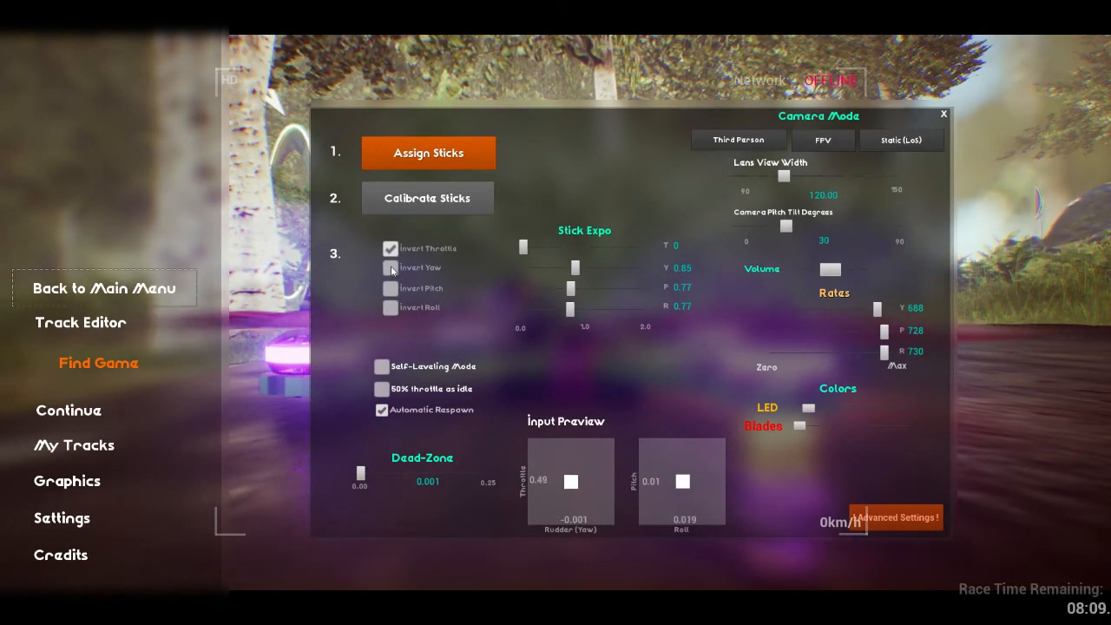
- Toggle Invert Throttle off and back on, leaving throttle inverted
{"action": "left_click", "coordinate": [389, 267]}
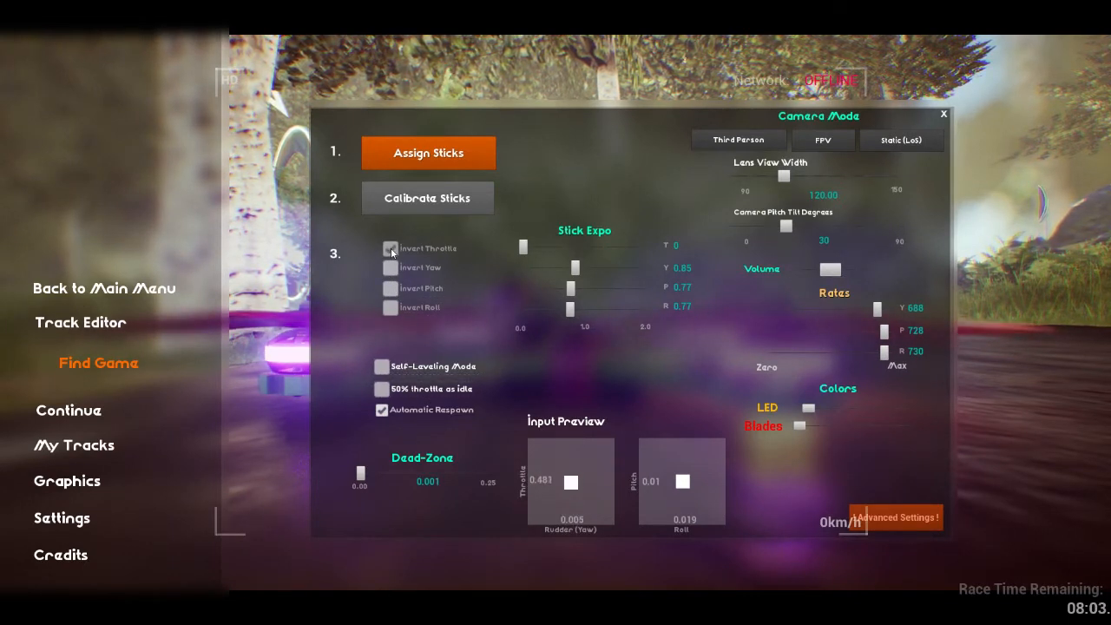
{"action": "left_click", "coordinate": [390, 249]}
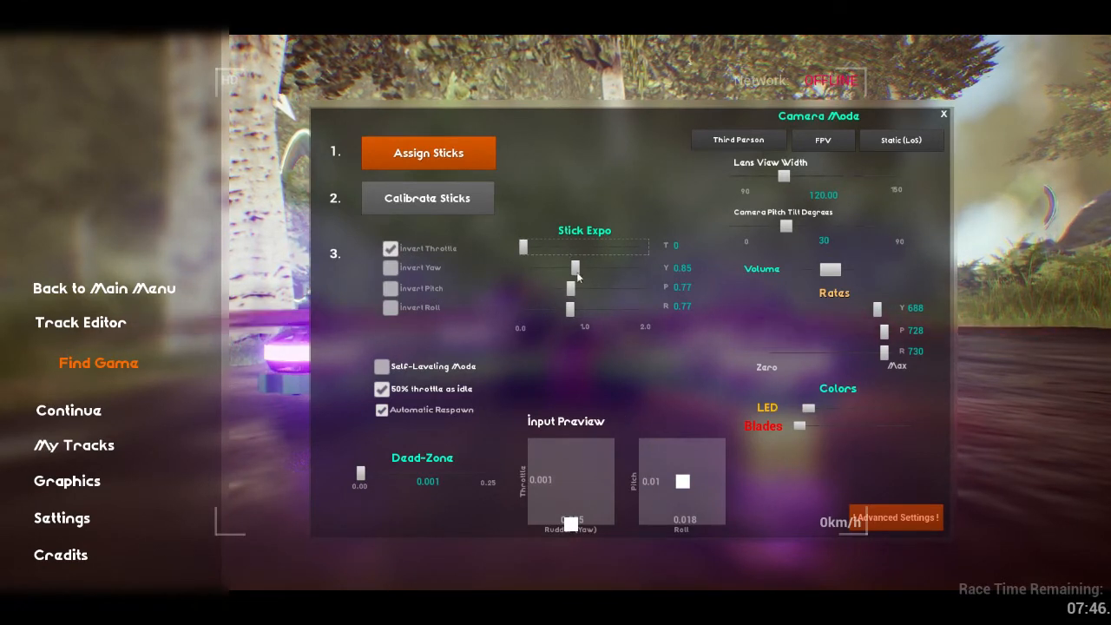
- Drag the yaw Stick Expo slider higher, then settle it at 0.83
{"action": "left_click_drag", "start_coordinate": [575, 266], "coordinate": [621, 267]}
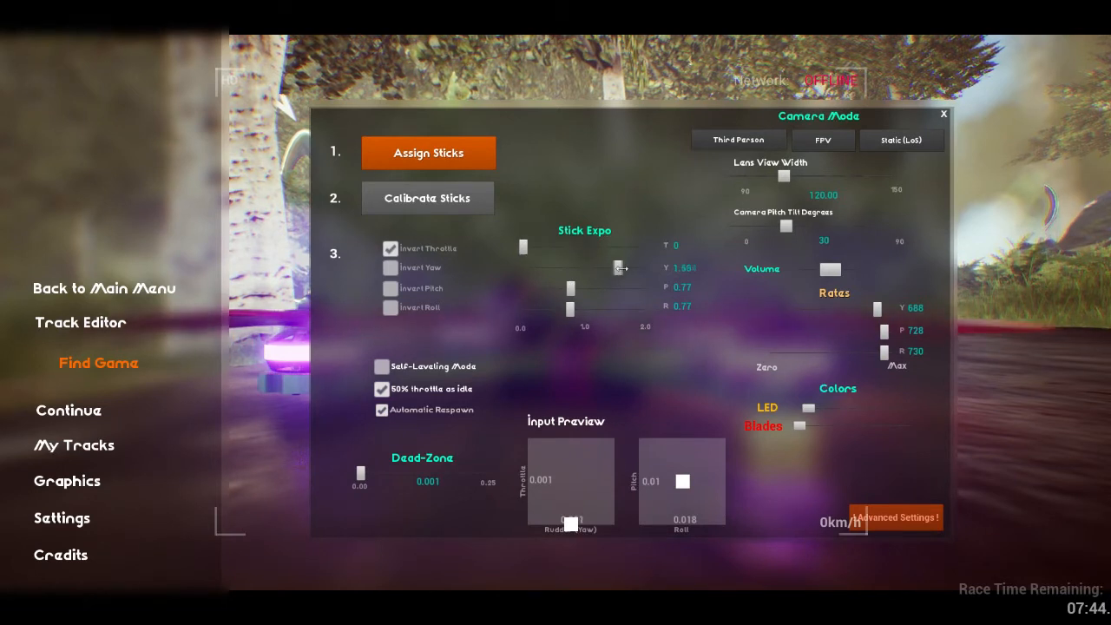
{"action": "left_click_drag", "start_coordinate": [620, 267], "coordinate": [638, 267]}
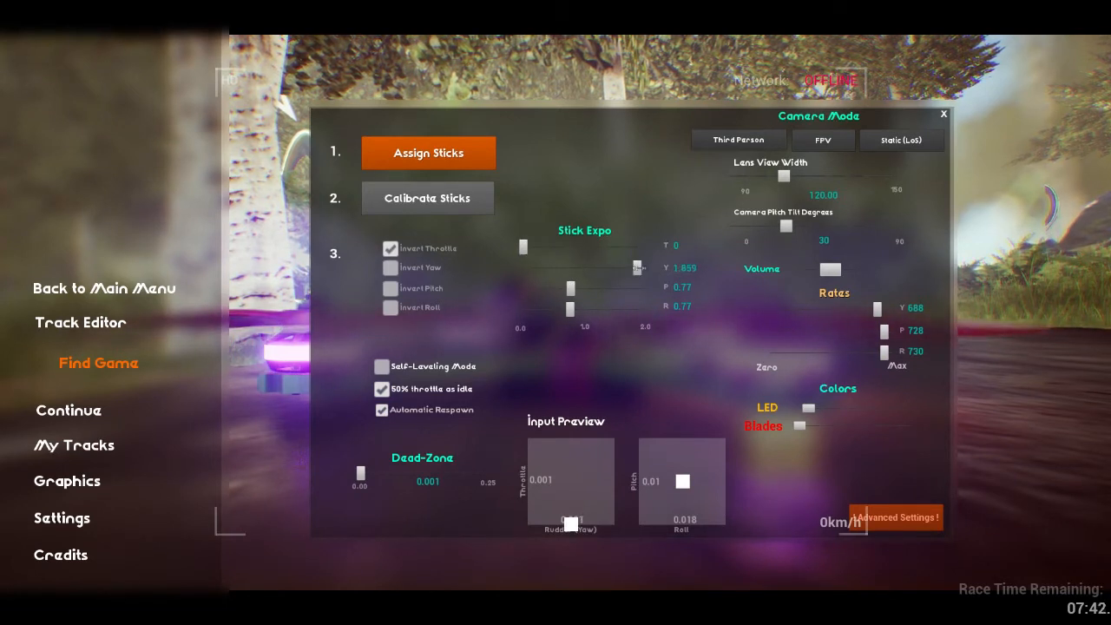
{"action": "left_click_drag", "start_coordinate": [638, 266], "coordinate": [573, 266]}
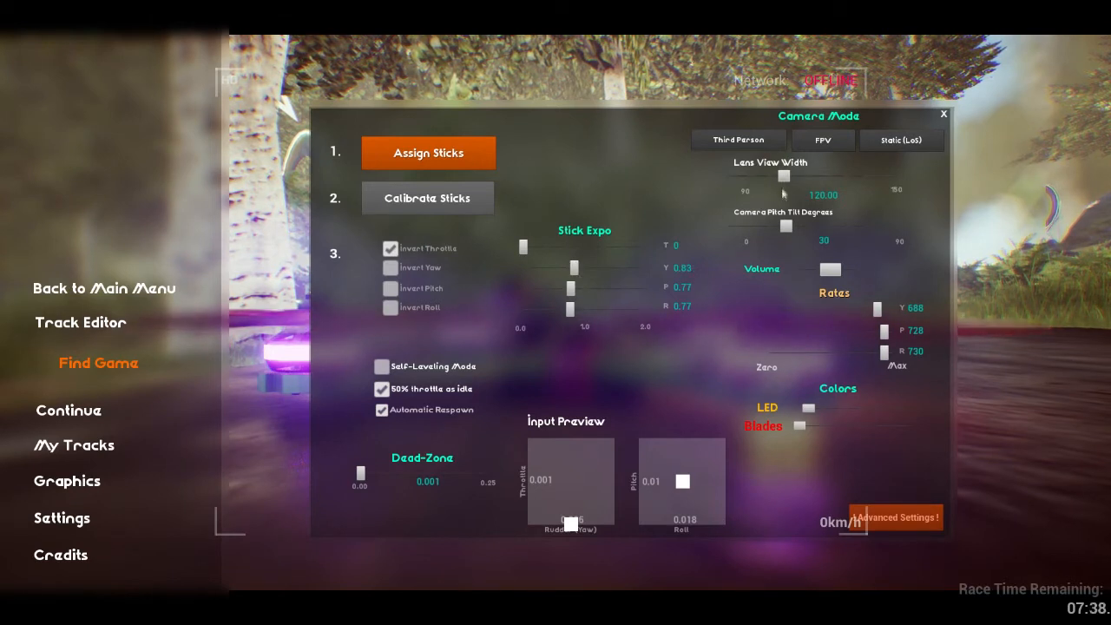
{"action": "mouse_move", "coordinate": [853, 279]}
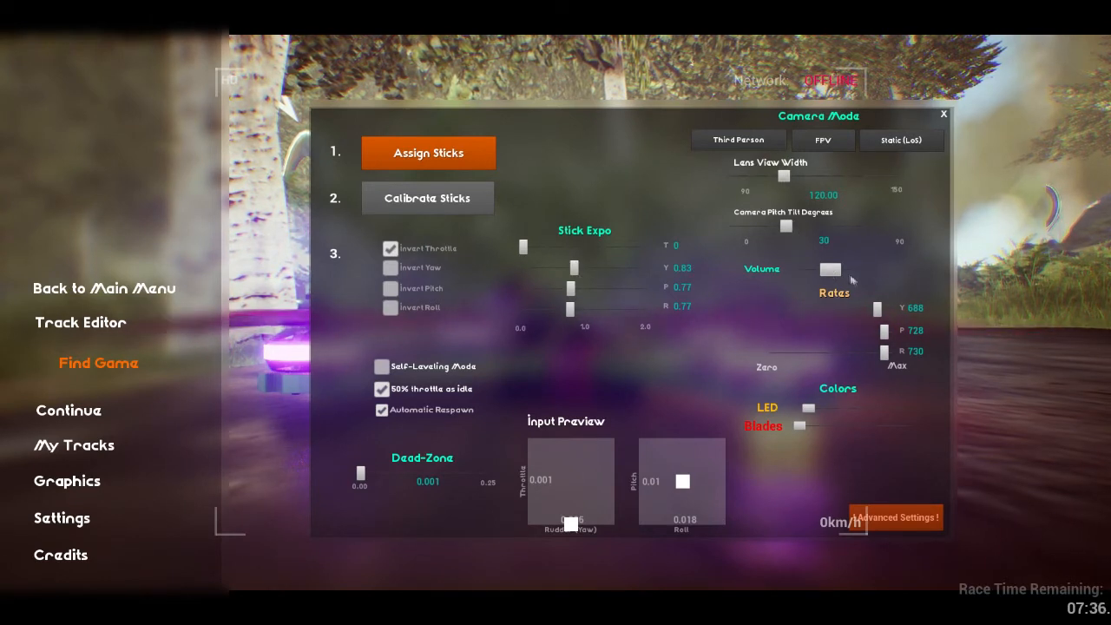